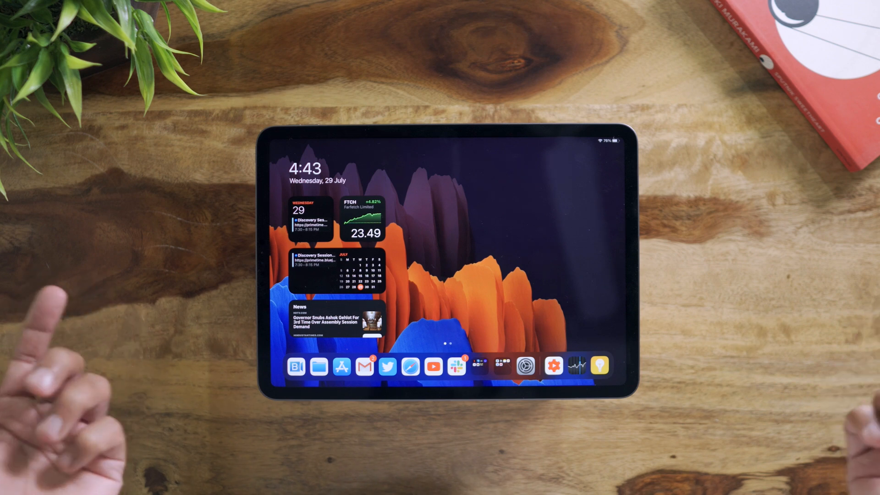
Step: Sign in to beta.apple.com with your Apple ID and reach the iPadOS public beta guide
click(410, 365)
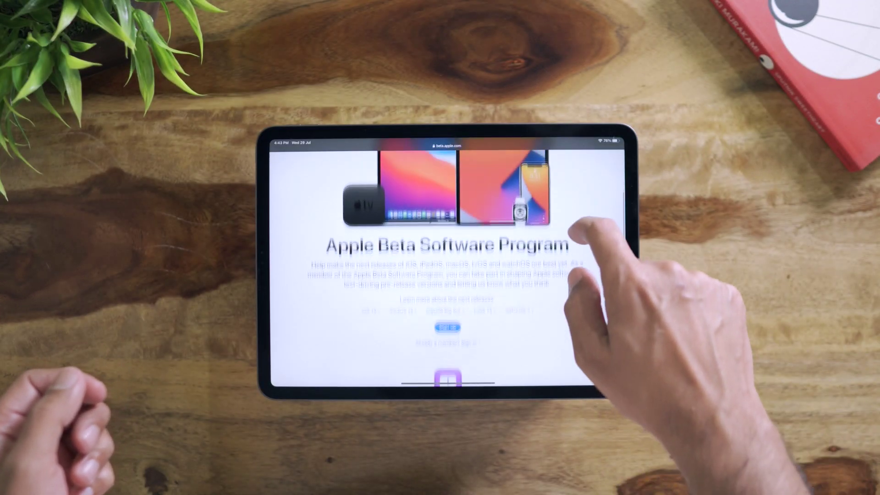
scroll(down, 3)
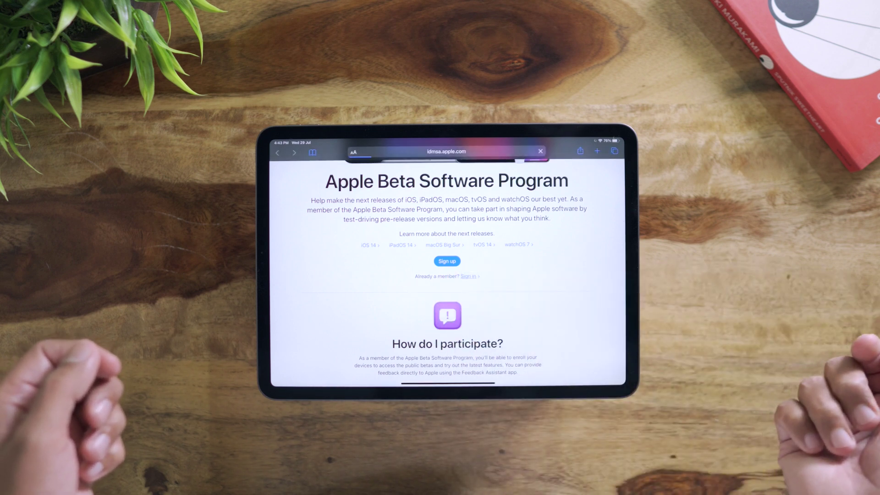
click(470, 275)
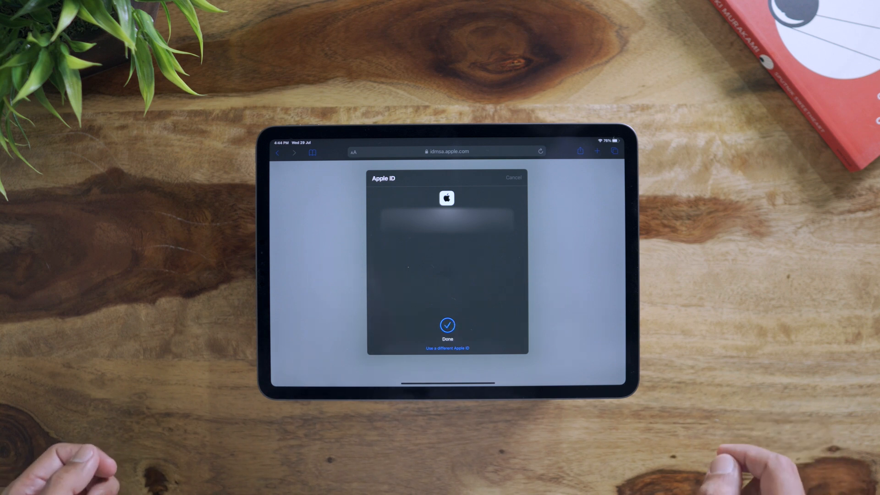
click(447, 325)
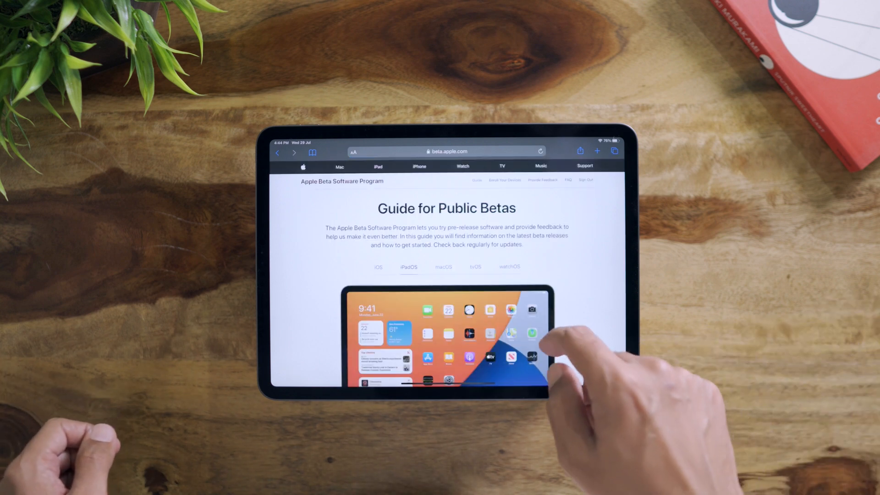
scroll(down, 3)
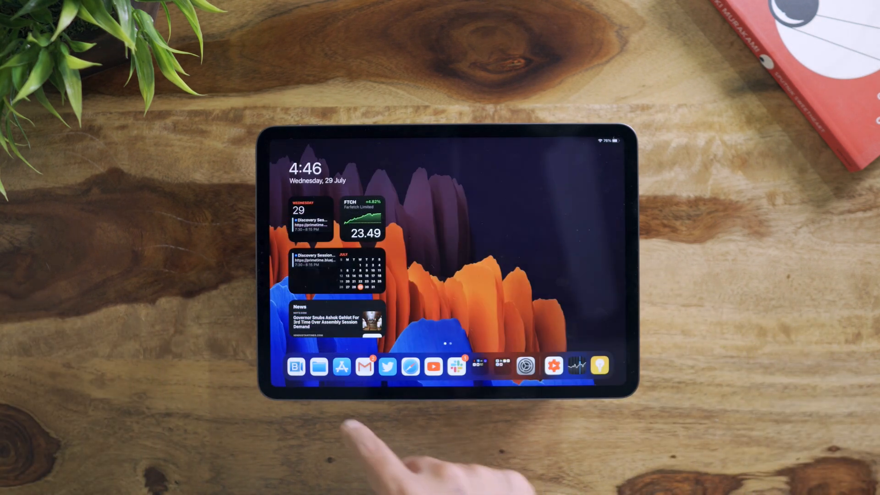
click(318, 366)
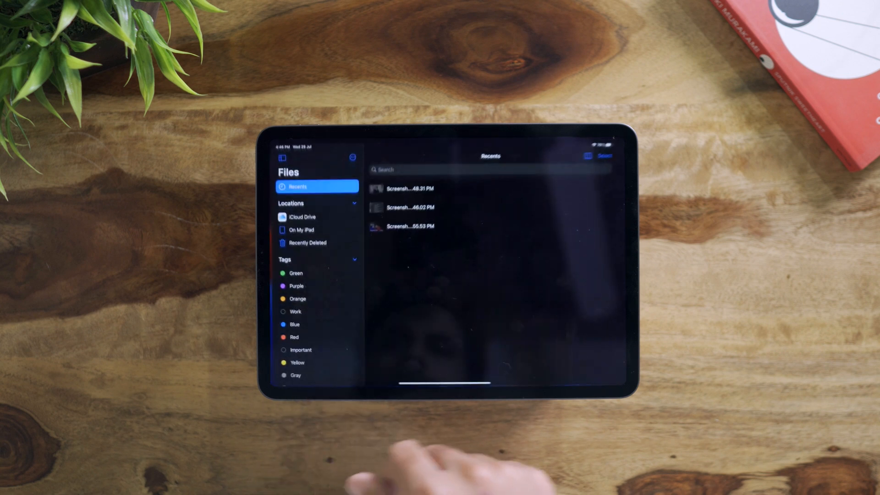
click(410, 226)
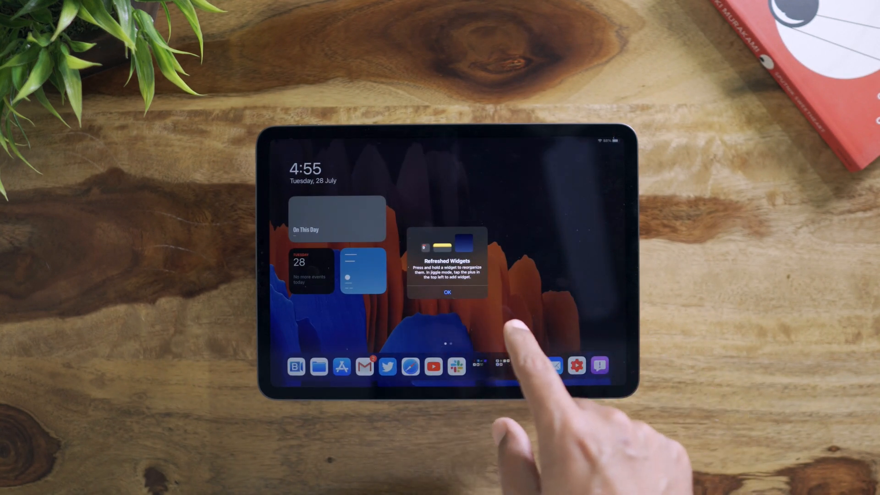
click(446, 292)
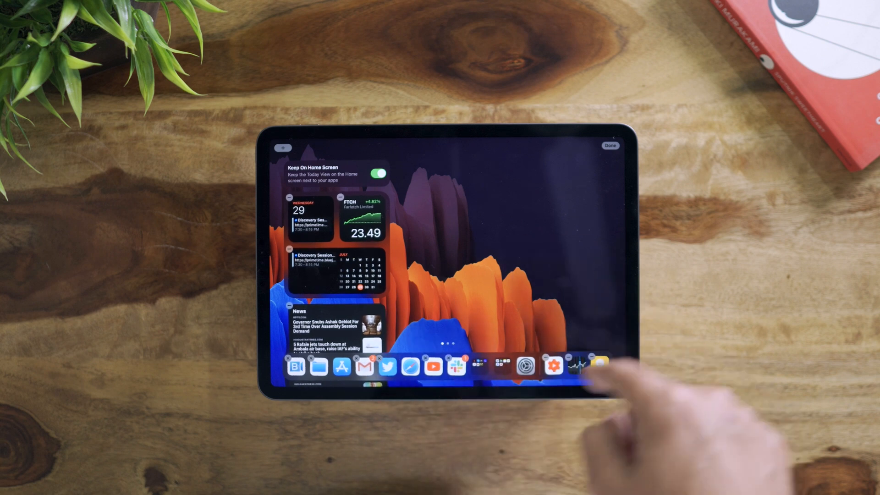
click(609, 145)
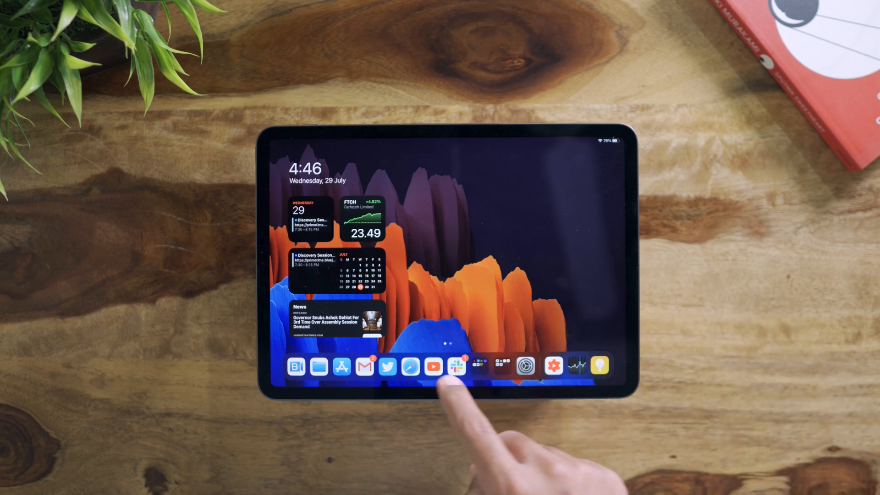
Step: Play 'iPad Pro 2020: Yes you need one' from Your videos and confirm quality Auto (1440p)
click(432, 366)
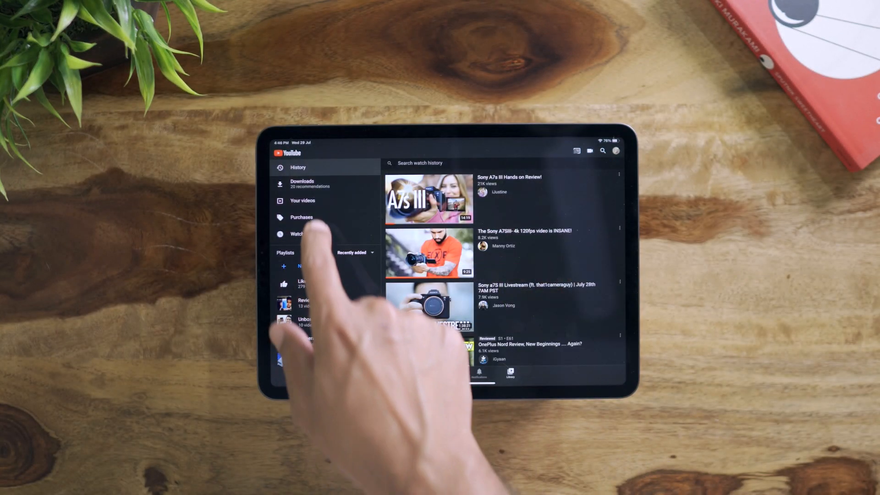
click(303, 200)
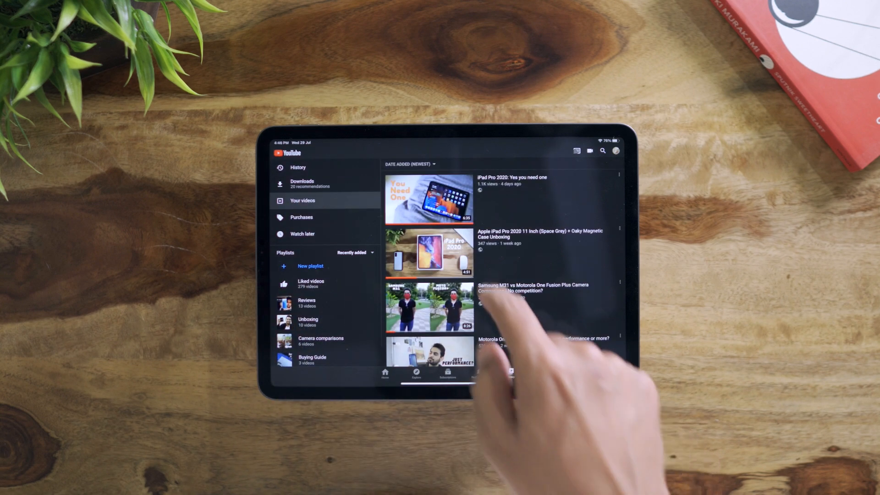
click(428, 199)
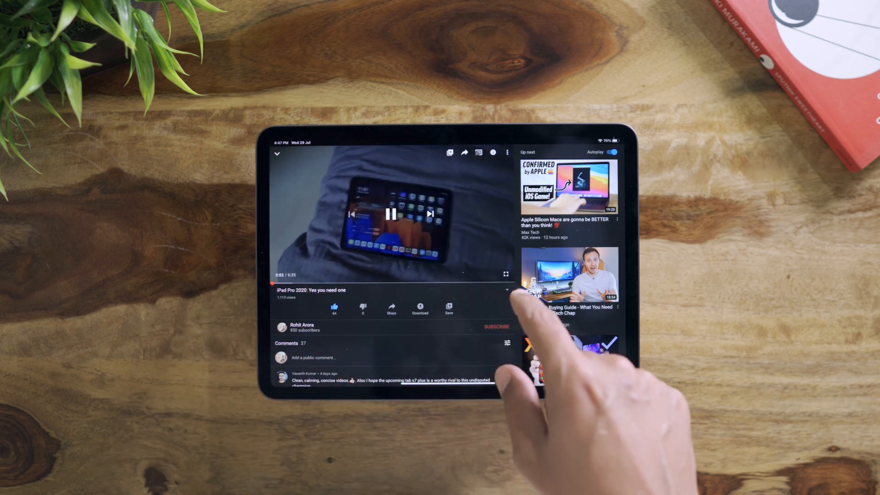
click(505, 152)
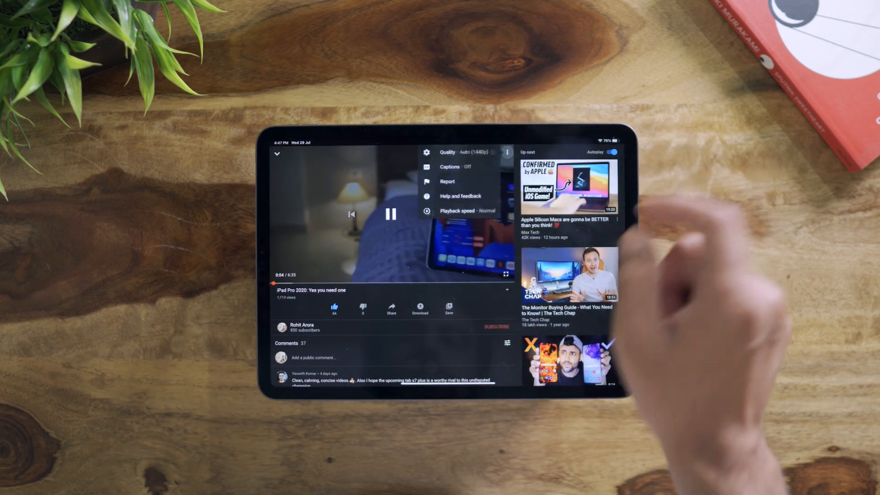
click(454, 152)
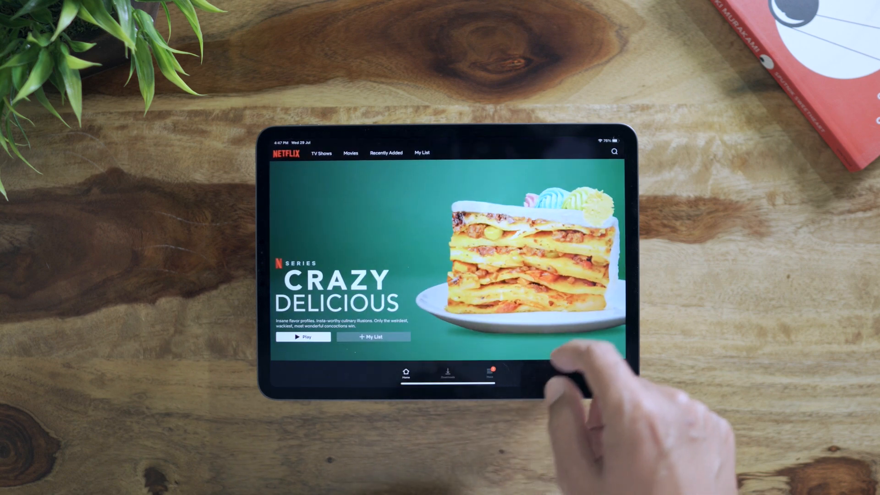
Step: Open the test-pattern title from My List and browse its Multipurpose Chart 3840x2160 episodes
scroll(up, 3)
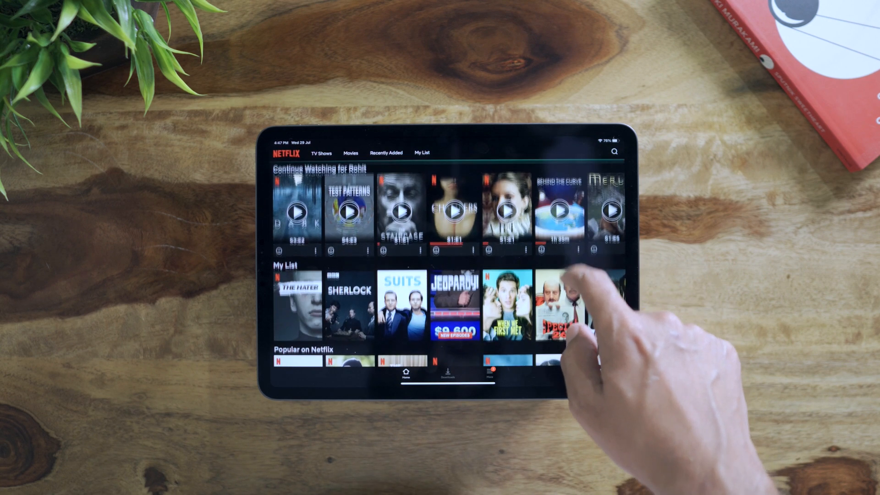
click(613, 152)
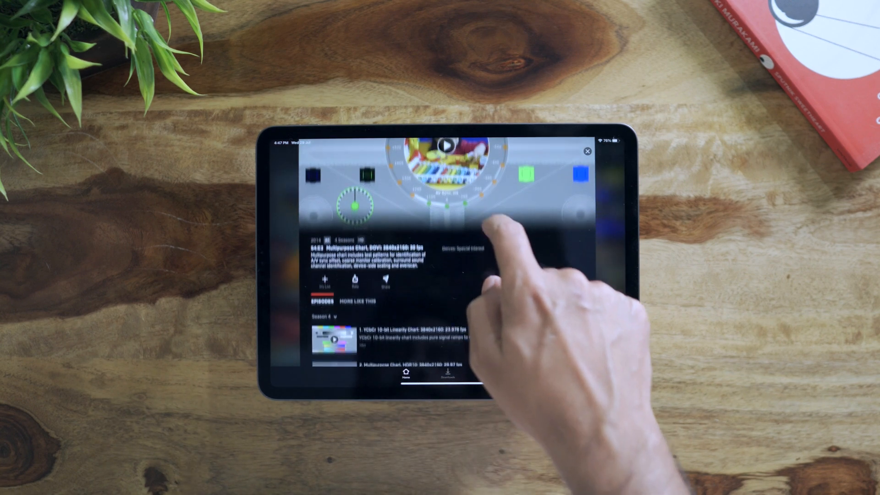
scroll(up, 3)
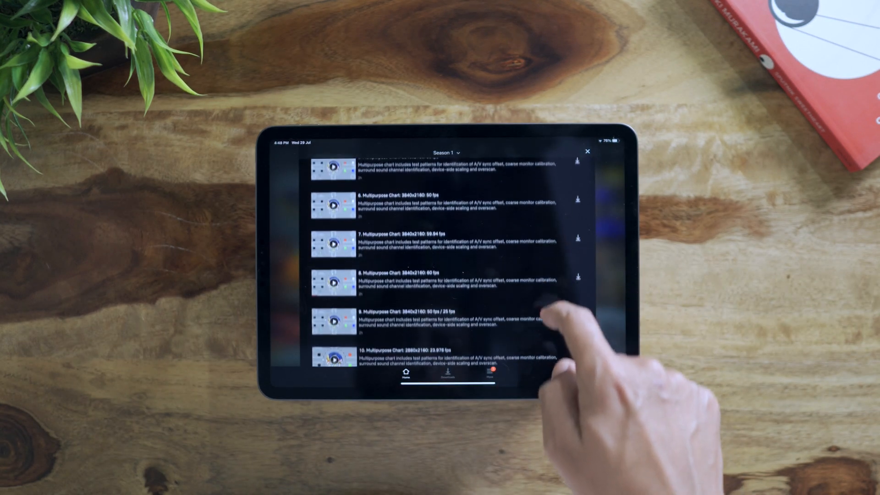
scroll(up, 3)
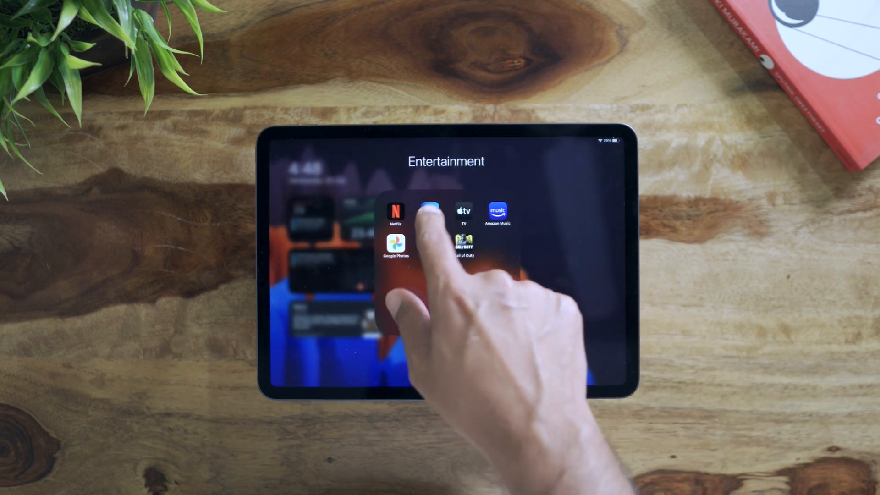
Step: Close the Entertainment folder and put the Home Screen into jiggle mode
click(430, 210)
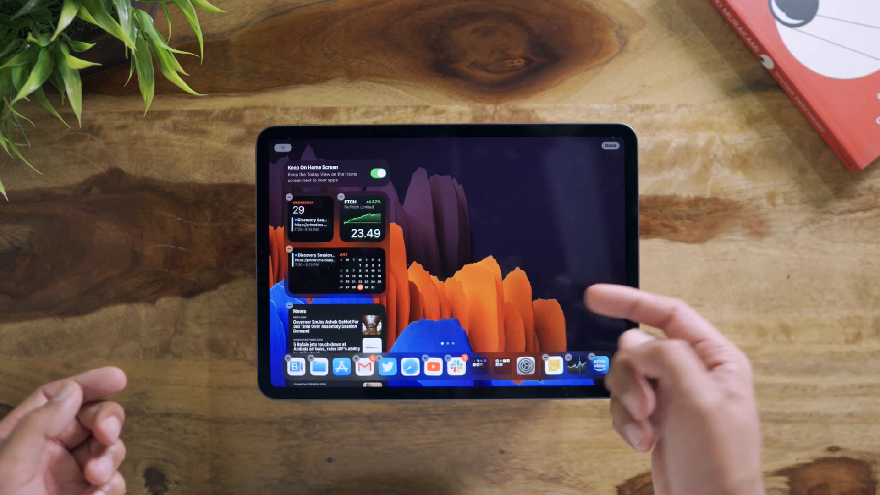
Step: Add a Music widget from the gallery to Today View, below the calendar widgets
click(609, 145)
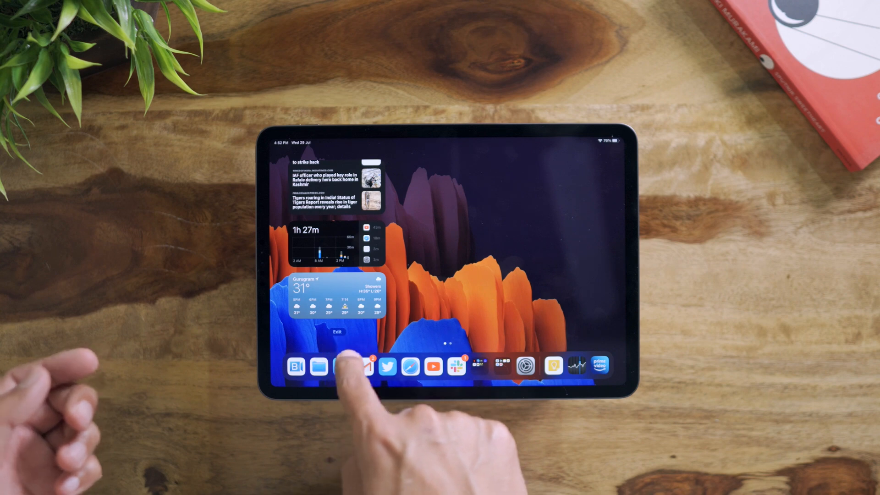
click(336, 331)
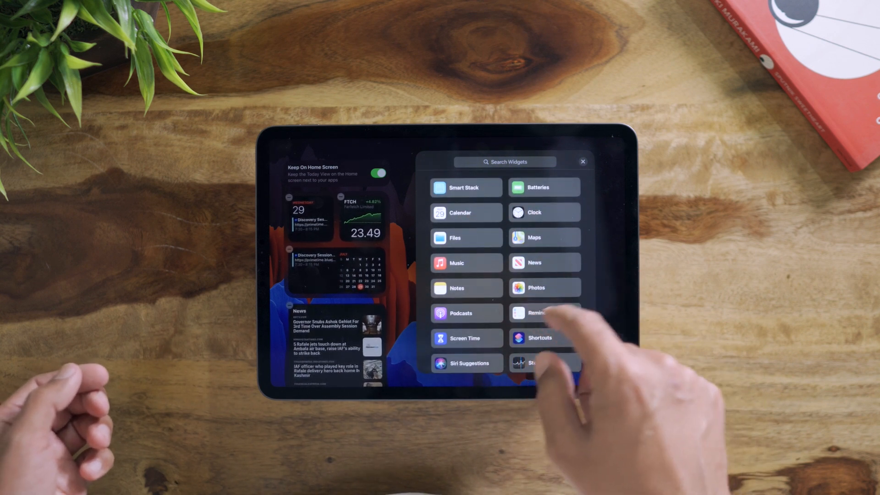
click(464, 187)
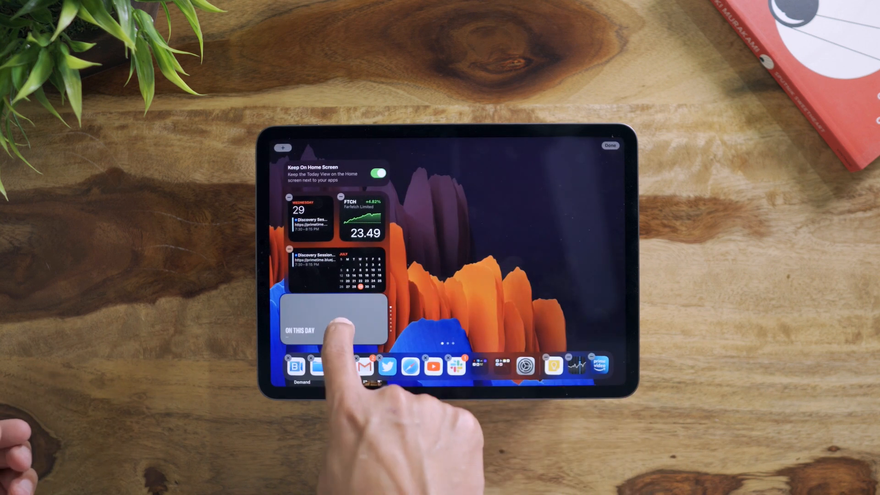
click(609, 146)
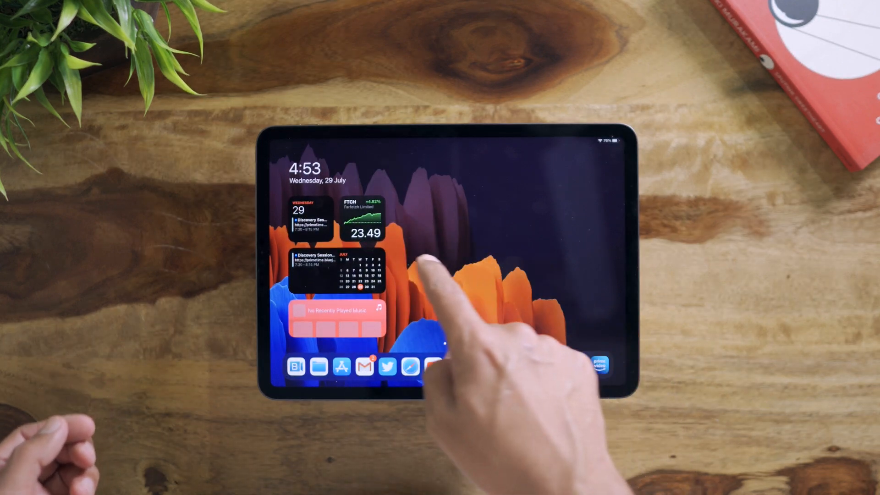
Step: Arrange the Stocks widget listing FTCH, Dow Jones and NSEI above the News widget
click(360, 219)
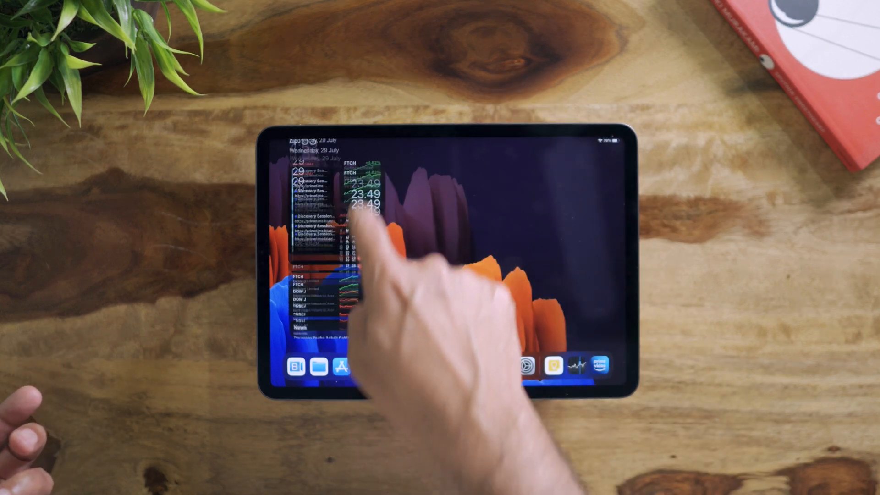
scroll(down, 3)
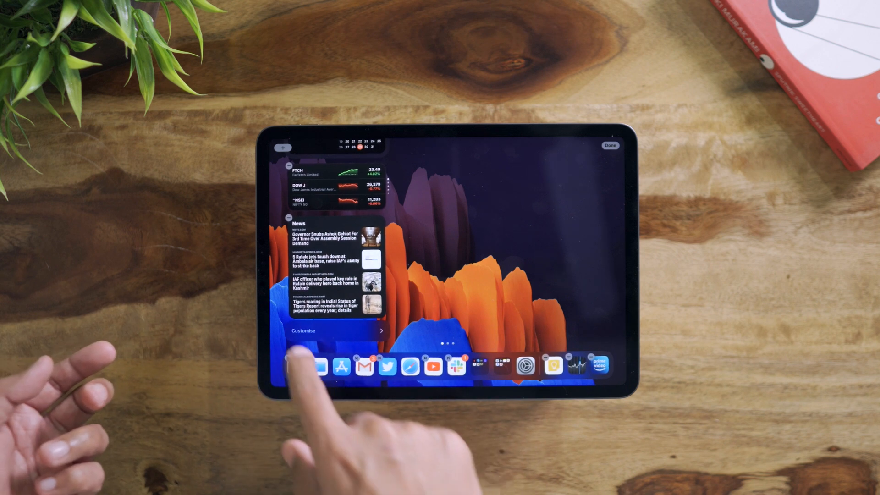
Step: Remove the News widget via its minus badge and finish Home Screen editing
click(303, 330)
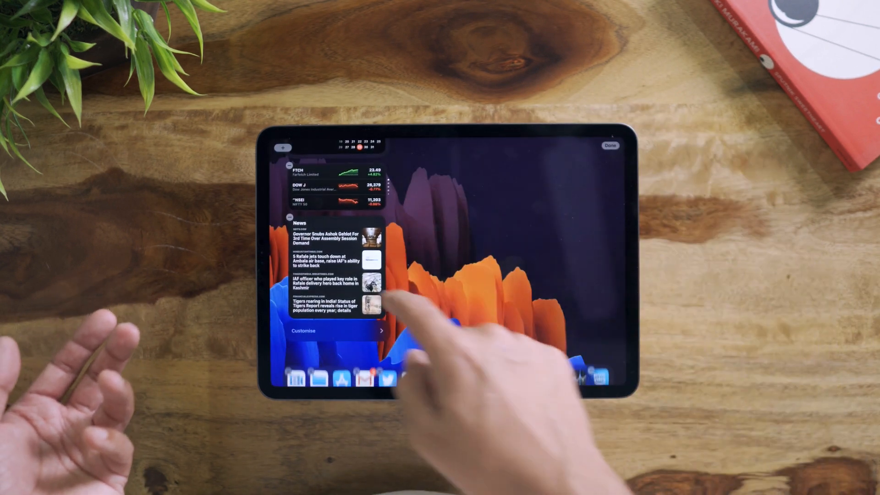
click(287, 217)
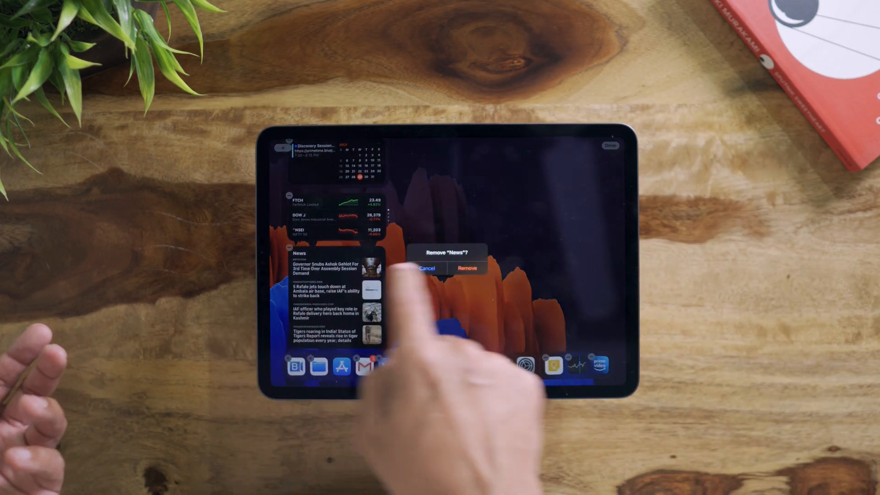
click(467, 267)
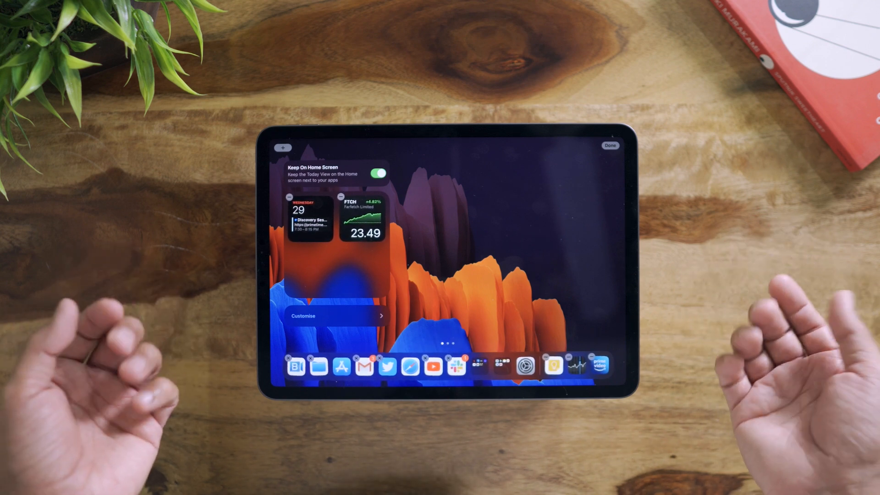
click(609, 146)
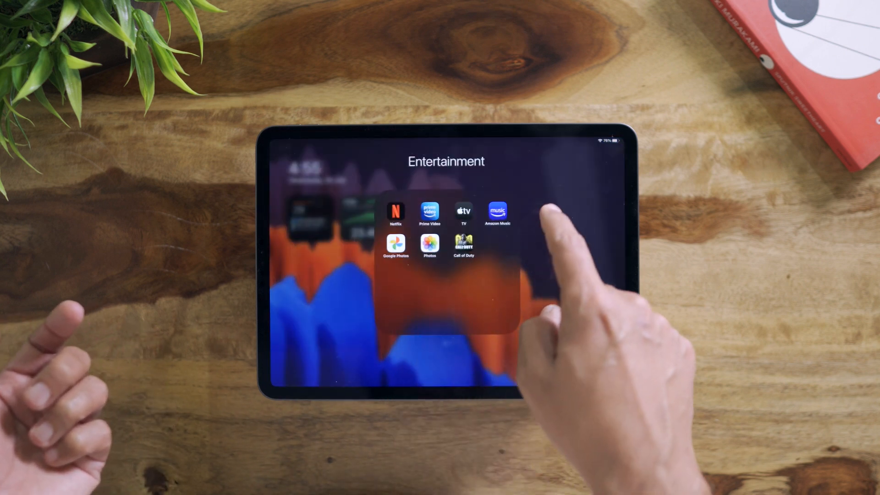
Step: Launch Amazon Music from the Entertainment folder, bringing up its splash screen
click(497, 212)
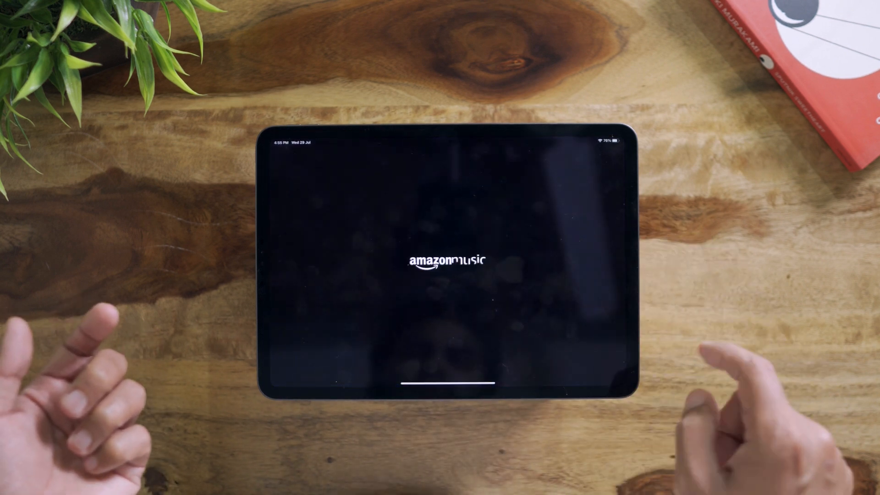